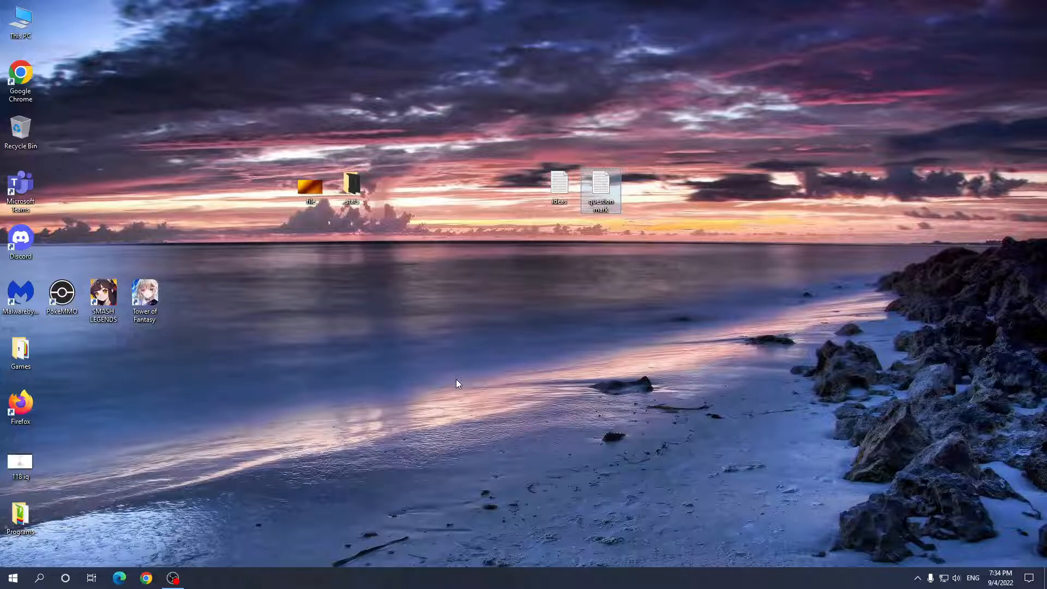
{"action": "mouse_move", "coordinate": [466, 384]}
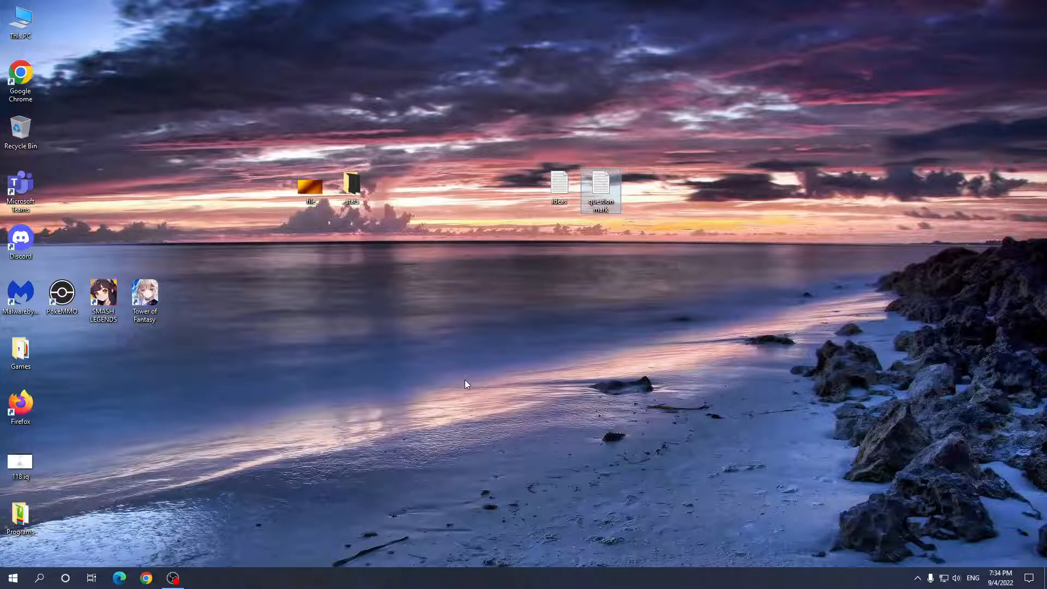
{"action": "mouse_move", "coordinate": [59, 540]}
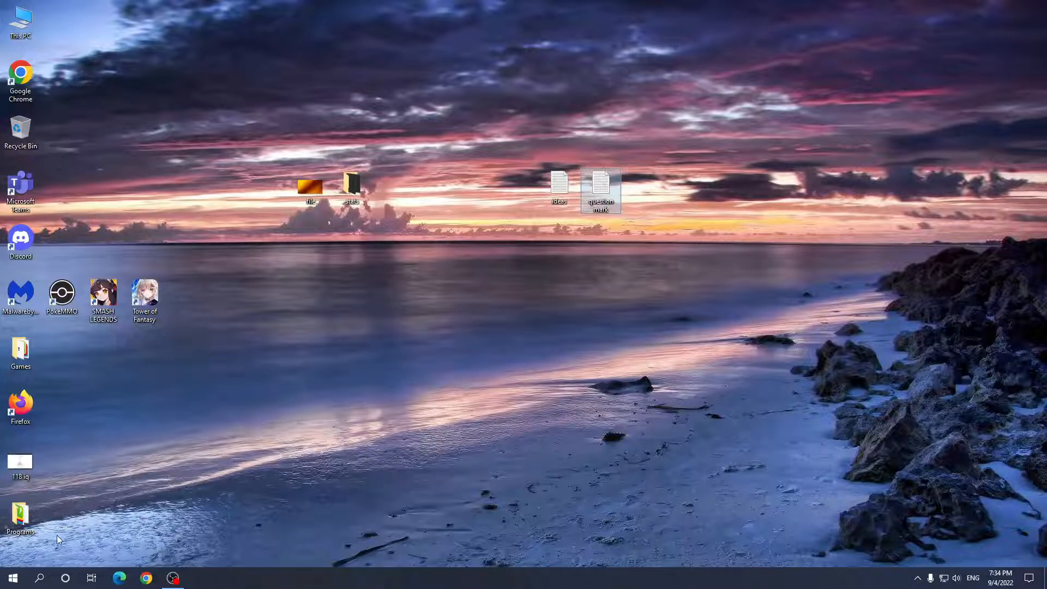
{"action": "mouse_move", "coordinate": [40, 579]}
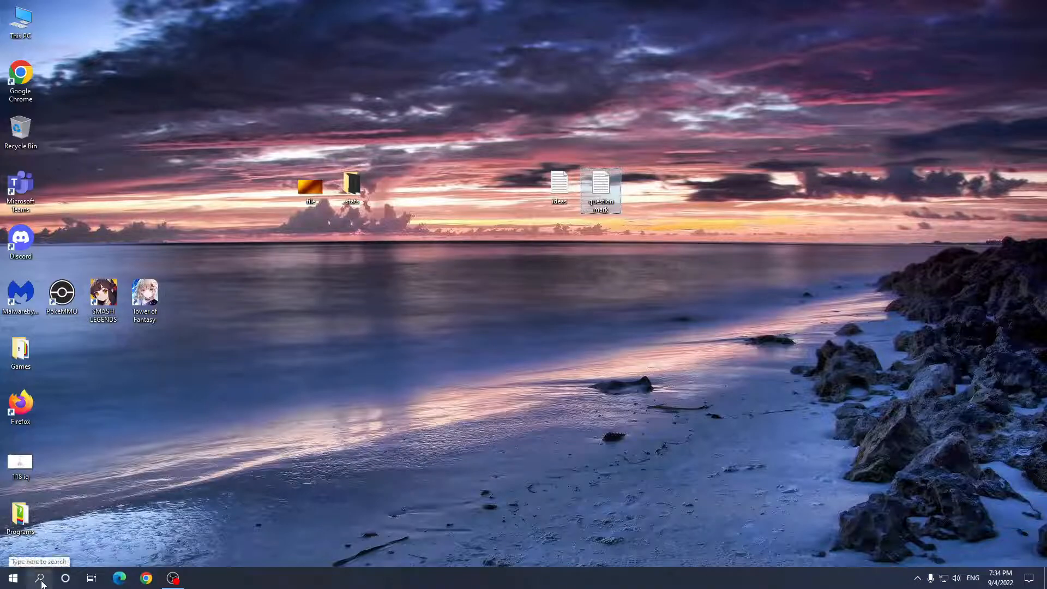
- Search Windows for 'add or remove programs' and launch the Apps & features settings page
{"action": "left_click", "coordinate": [40, 578]}
{"action": "type", "text": "add or remove programs"}
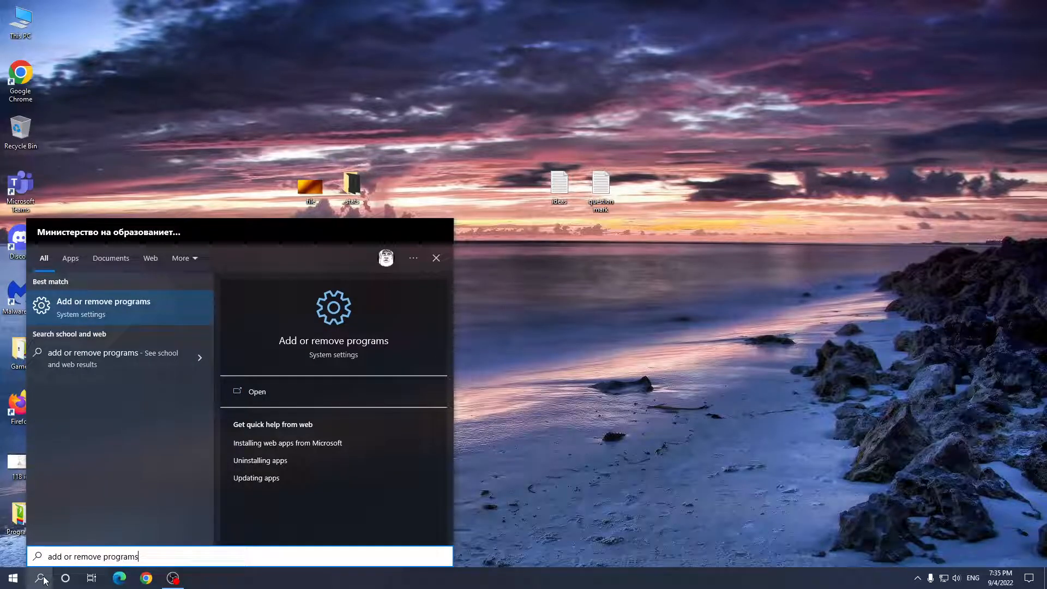
{"action": "mouse_move", "coordinate": [145, 314]}
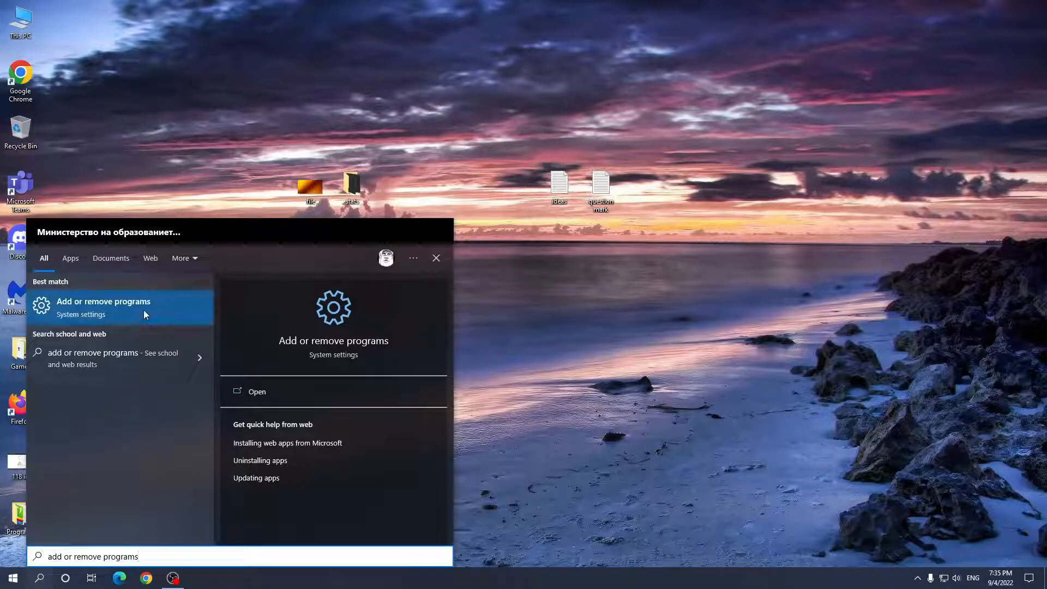
{"action": "mouse_move", "coordinate": [162, 315]}
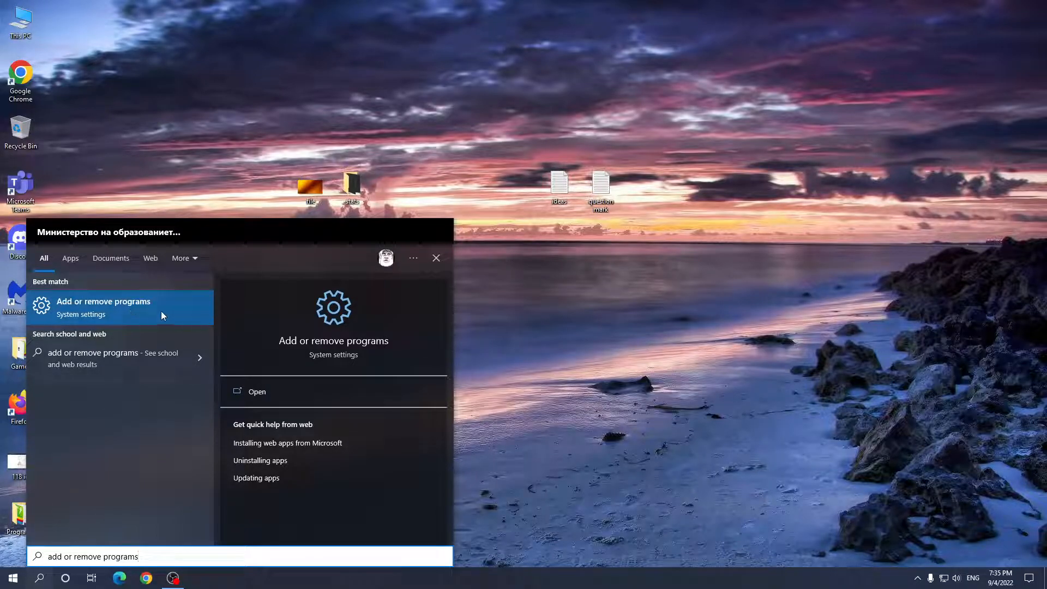
{"action": "left_click", "coordinate": [103, 308]}
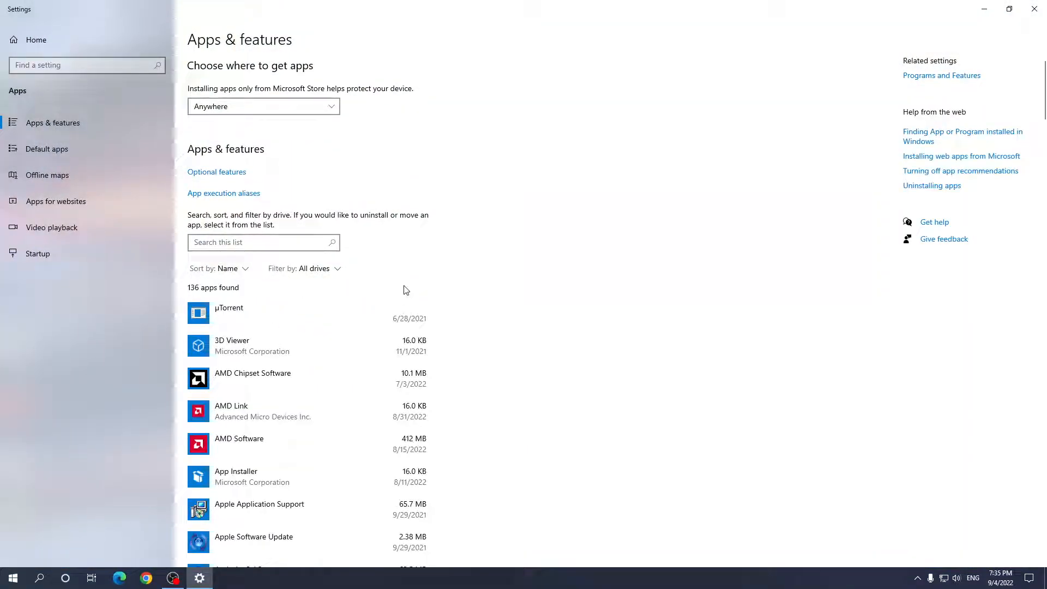
{"action": "mouse_move", "coordinate": [347, 286]}
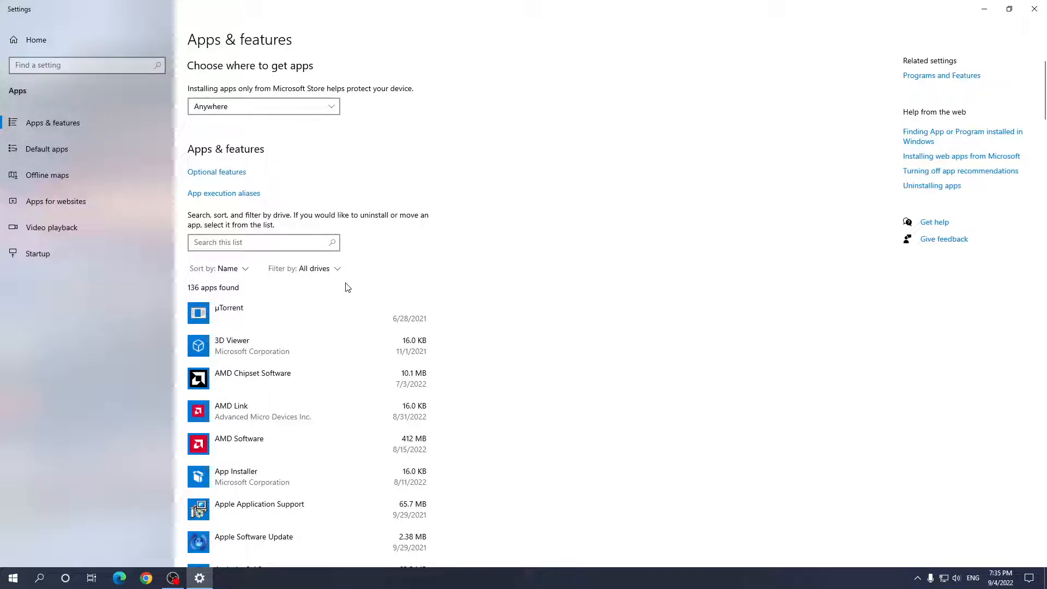
- Locate Eternal Return in the installed apps list and select it to reveal Modify and Uninstall
{"action": "scroll", "scroll_direction": "down", "scroll_amount": 3}
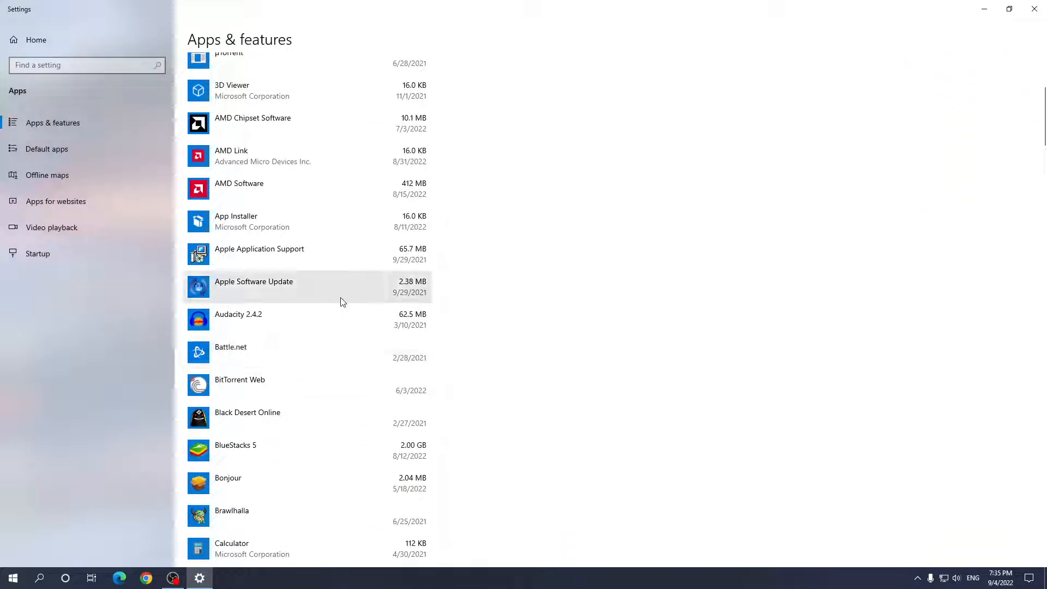
{"action": "scroll", "scroll_direction": "down", "scroll_amount": 3}
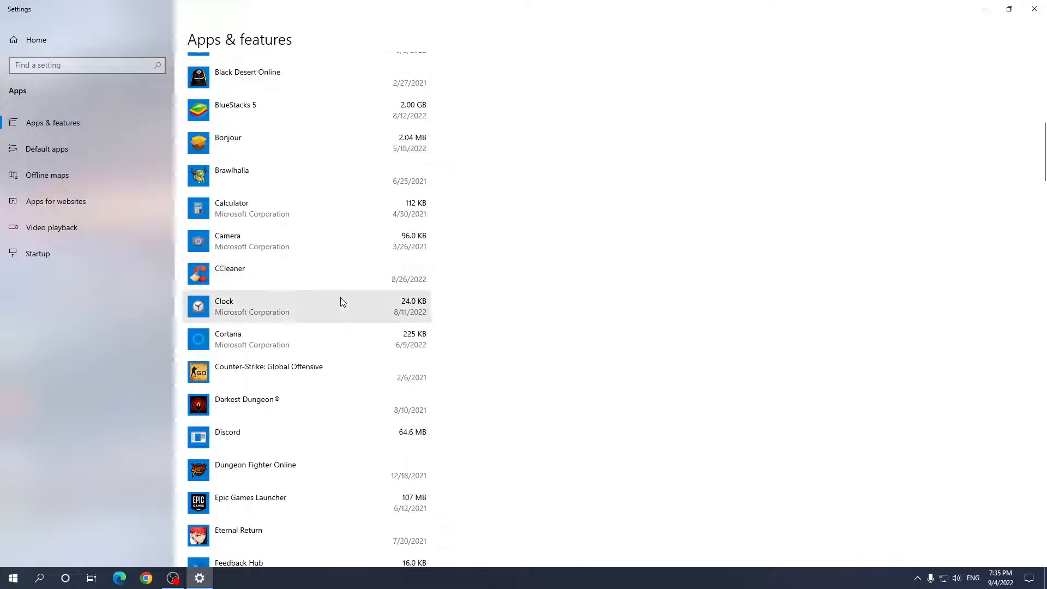
{"action": "mouse_move", "coordinate": [377, 321]}
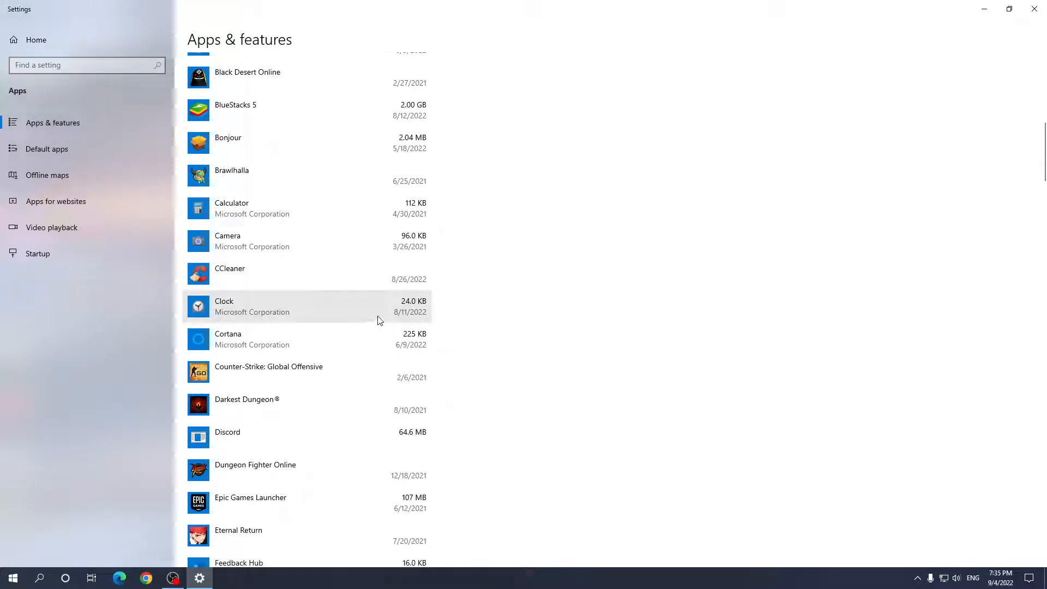
{"action": "scroll", "scroll_direction": "down", "scroll_amount": 3}
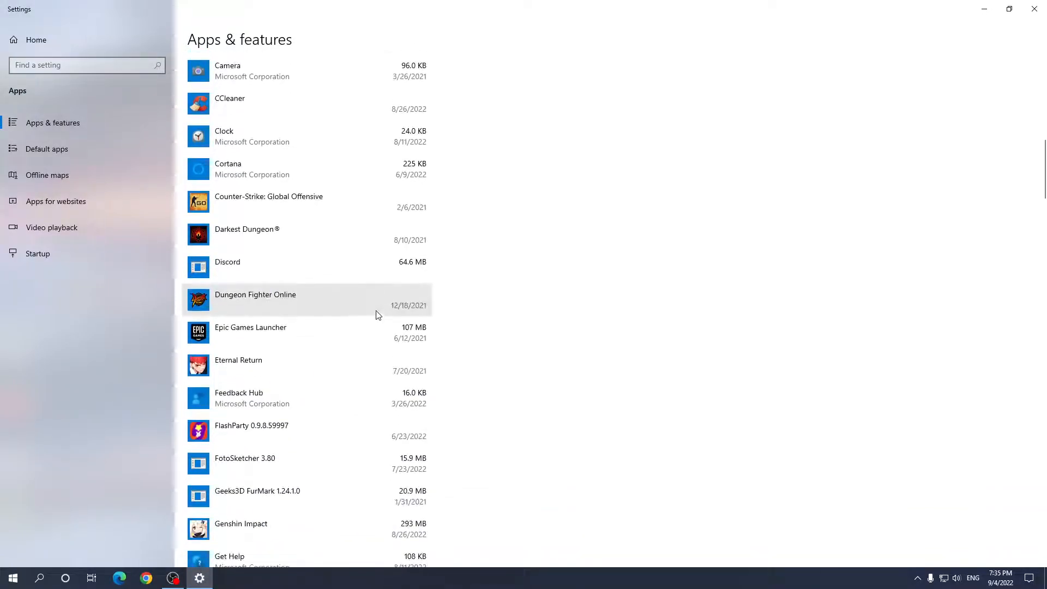
{"action": "mouse_move", "coordinate": [261, 375]}
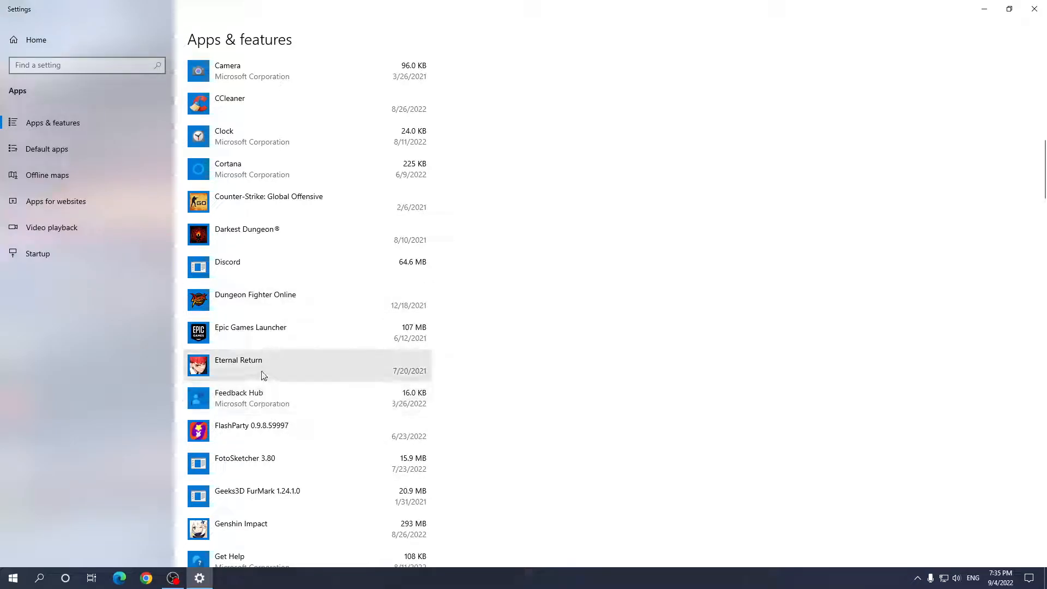
{"action": "left_click", "coordinate": [267, 366]}
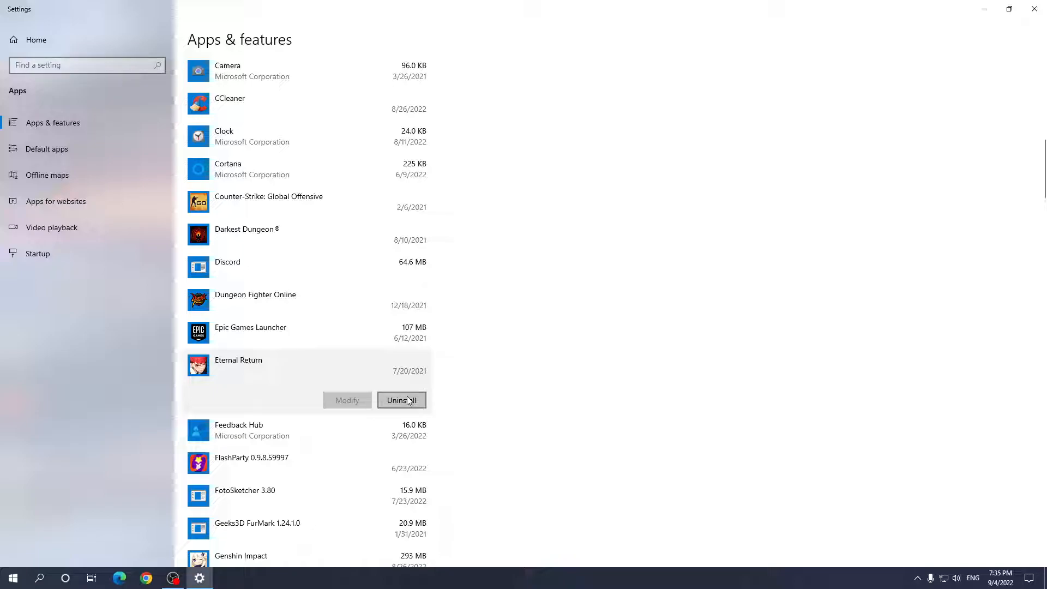
{"action": "mouse_move", "coordinate": [403, 407]}
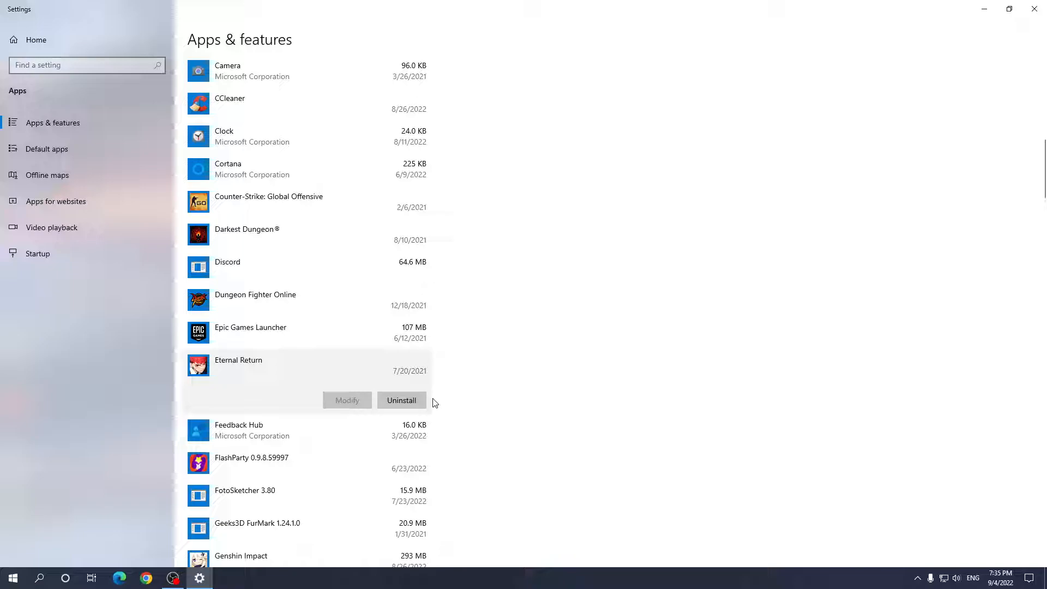
{"action": "mouse_move", "coordinate": [501, 394]}
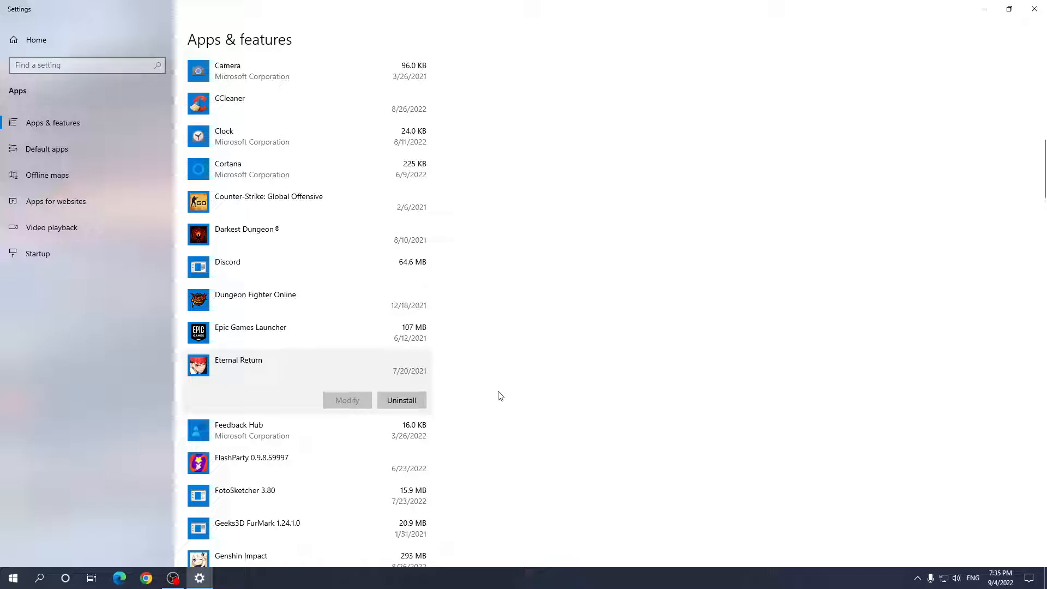
{"action": "mouse_move", "coordinate": [504, 390]}
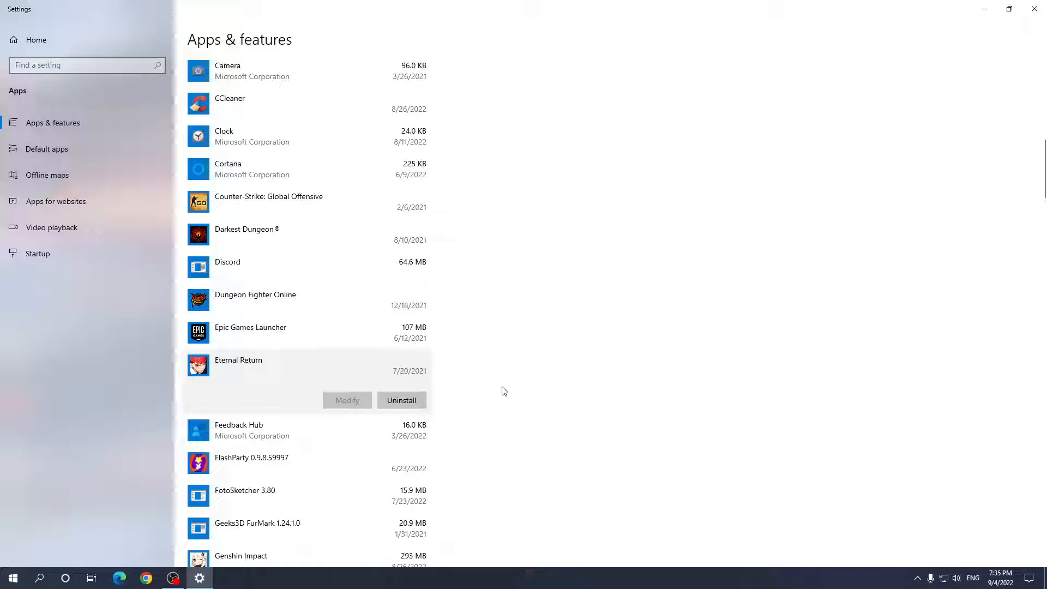
{"action": "mouse_move", "coordinate": [517, 386]}
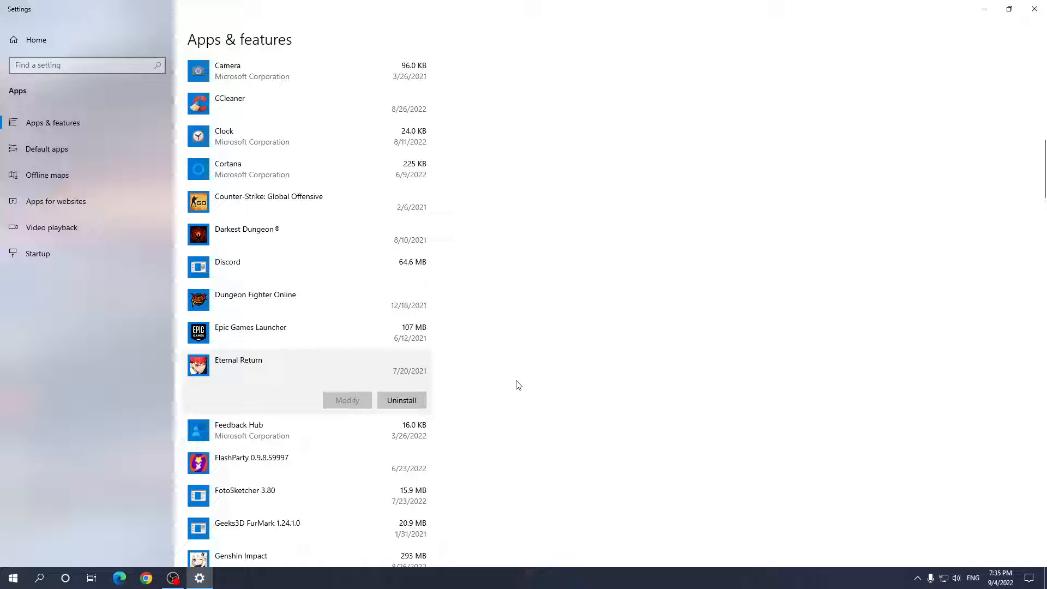